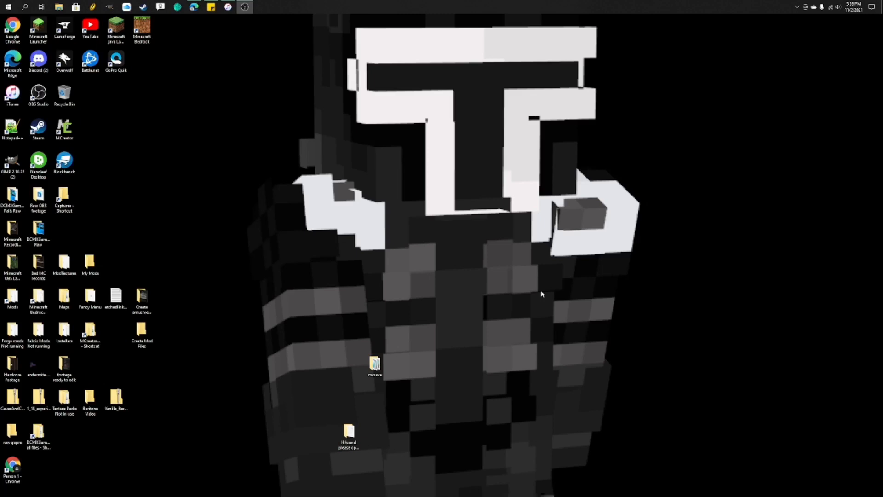
pyautogui.moveTo(552, 295)
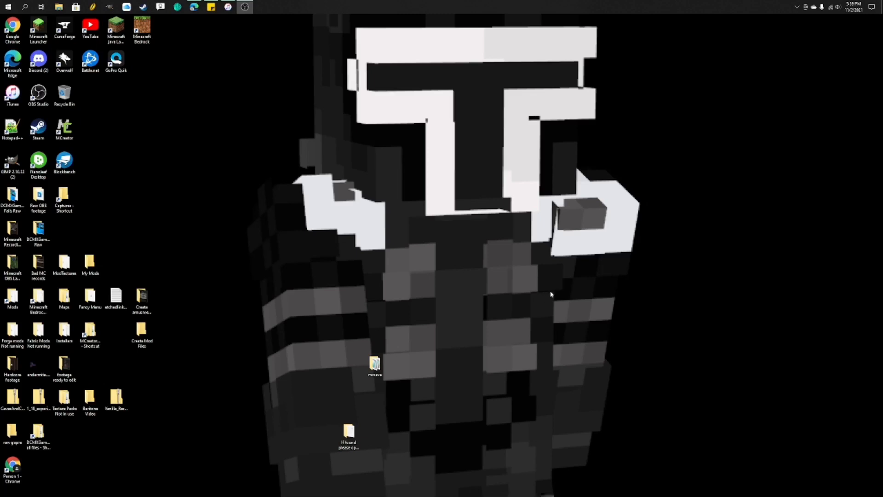
pyautogui.moveTo(495, 212)
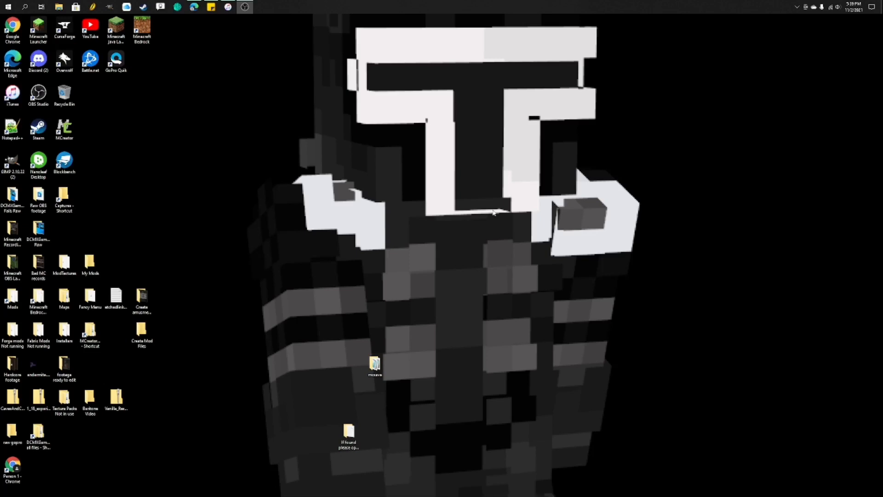
pyautogui.moveTo(298, 155)
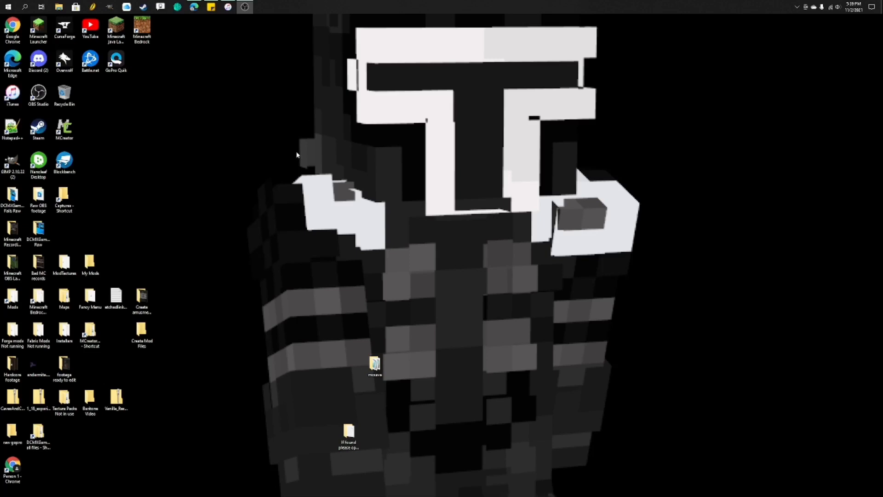
pyautogui.moveTo(298, 151)
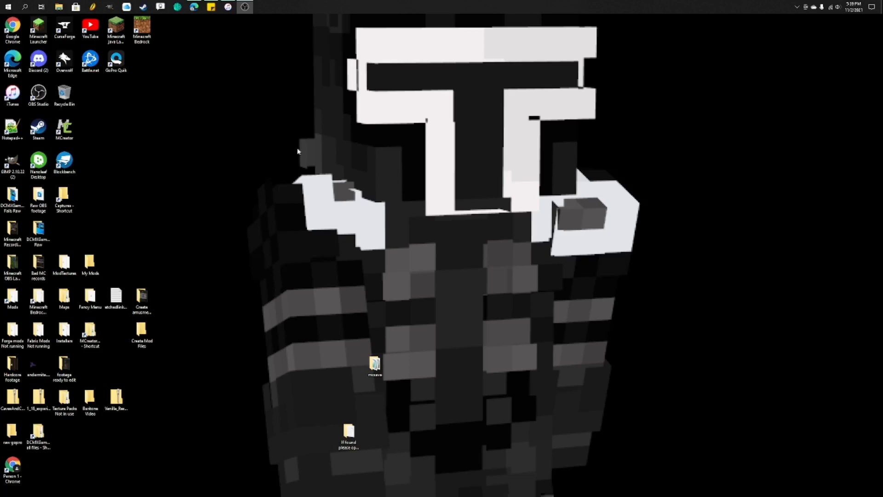
pyautogui.moveTo(212, 87)
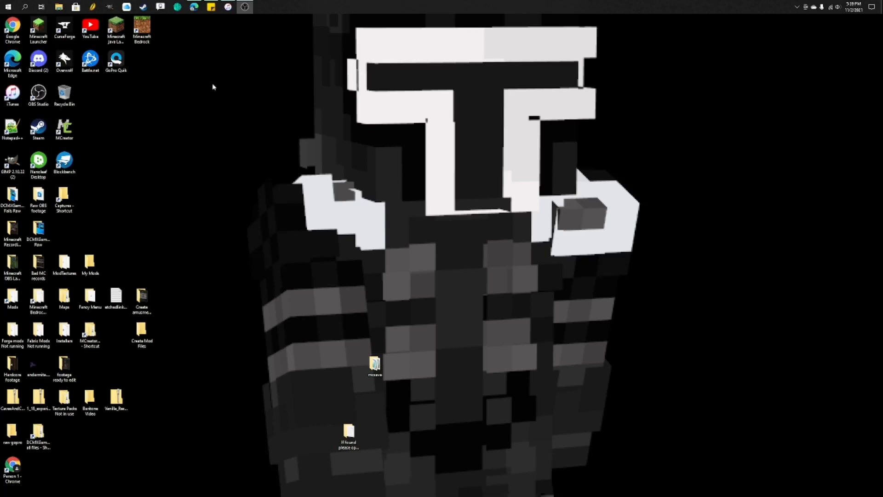
pyautogui.moveTo(141, 55)
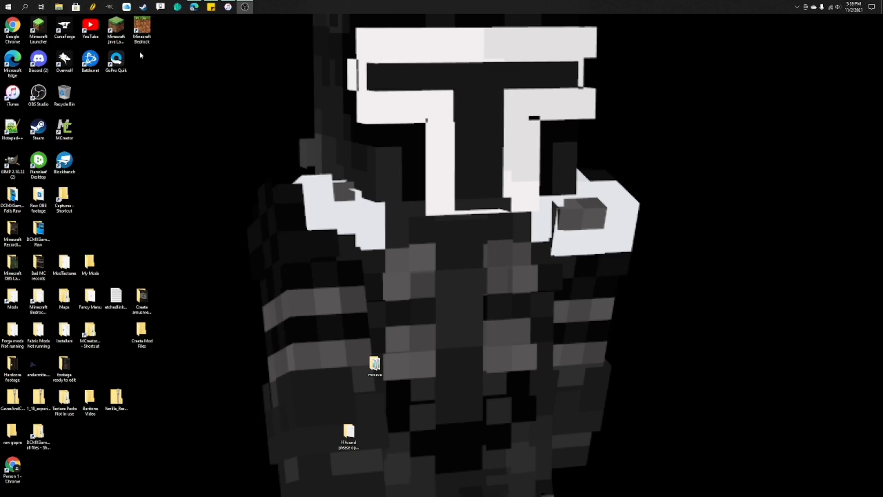
# Start the launcher, dismiss the upgrade notice and check the version list, keeping OptiFine
pyautogui.click(116, 30)
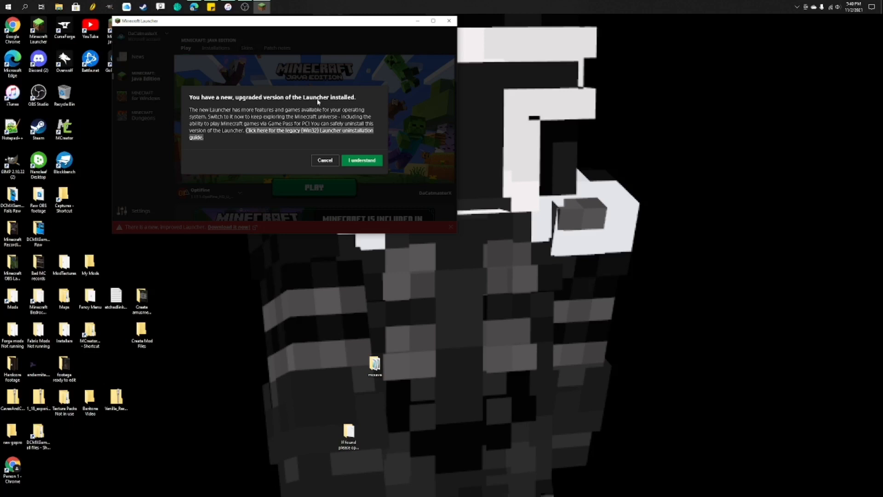
pyautogui.click(362, 160)
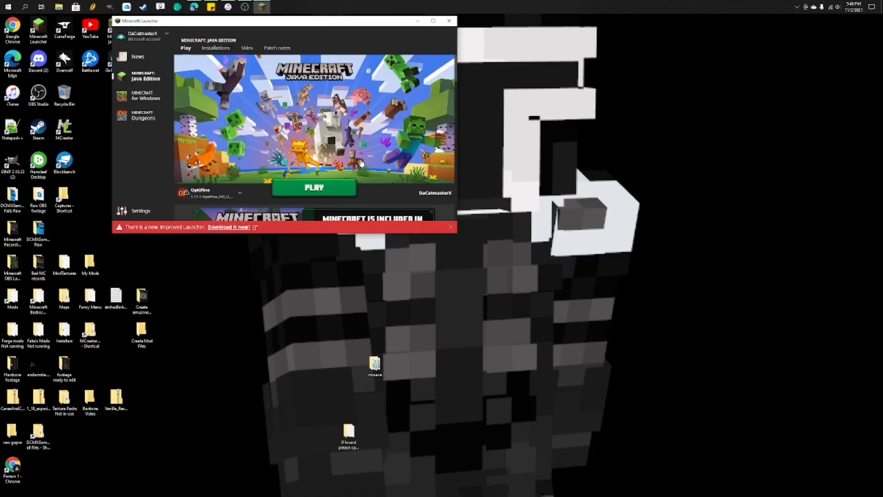
pyautogui.click(239, 193)
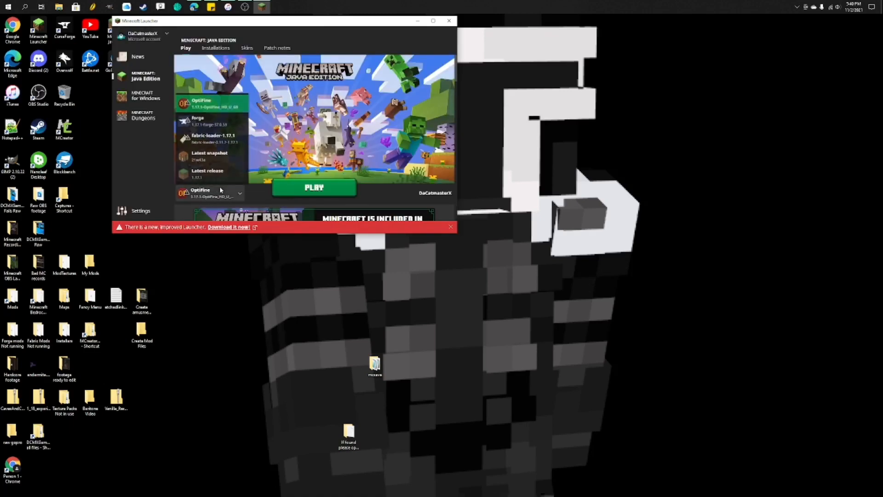
pyautogui.click(239, 193)
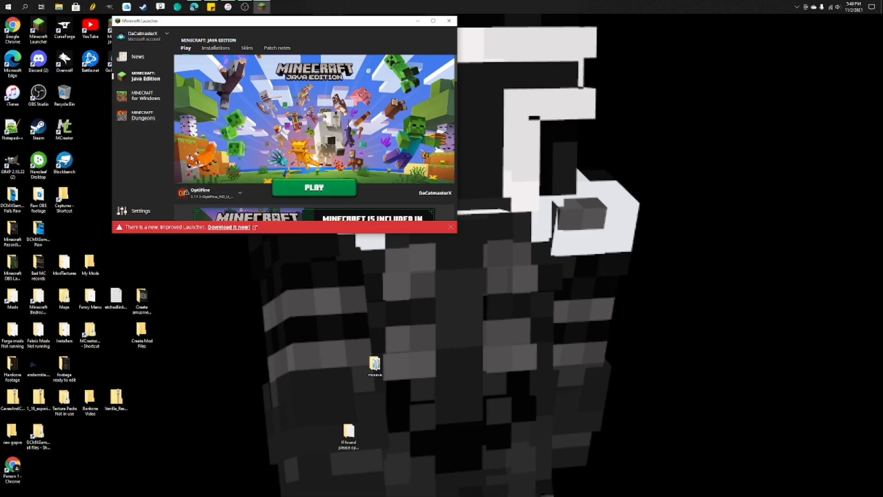
pyautogui.click(37, 29)
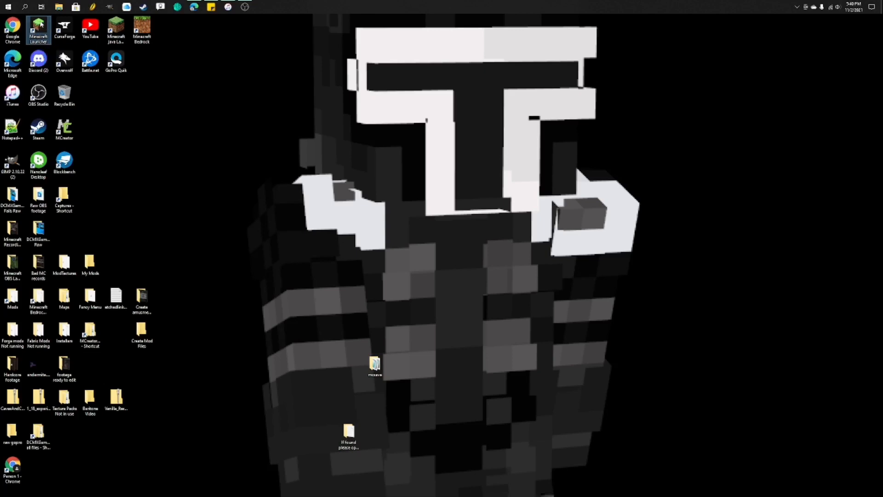
pyautogui.moveTo(361, 208)
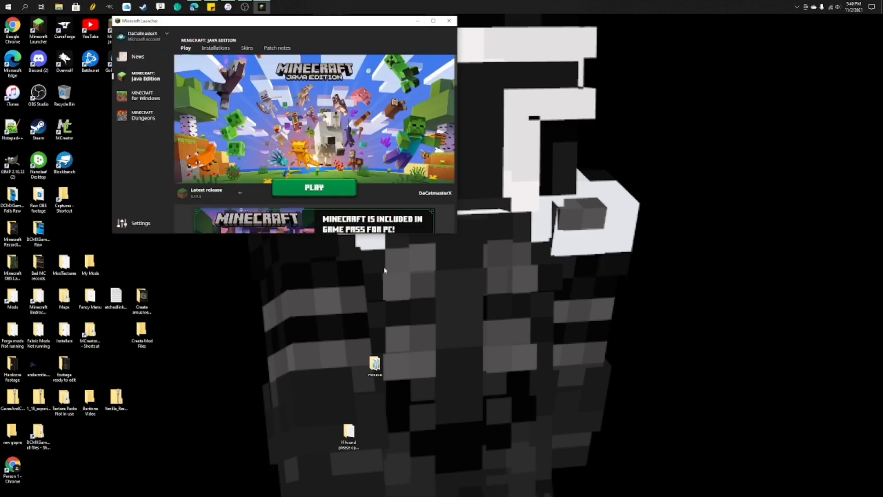
pyautogui.moveTo(377, 150)
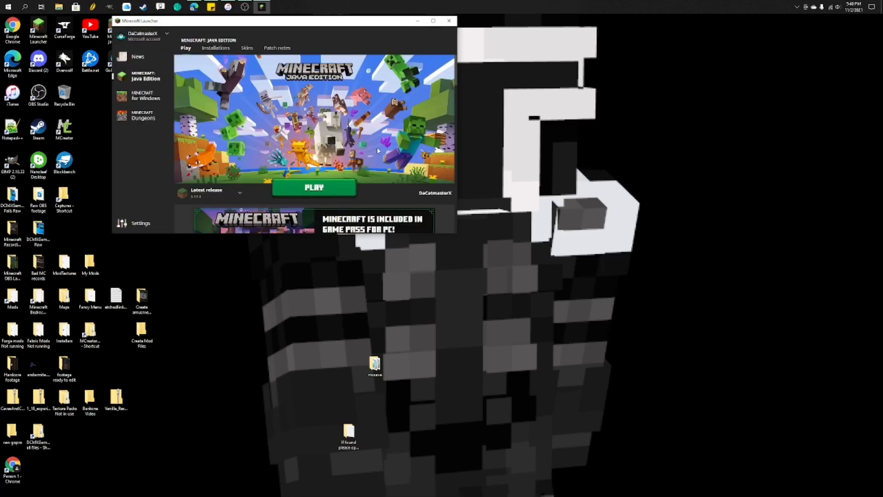
pyautogui.moveTo(162, 132)
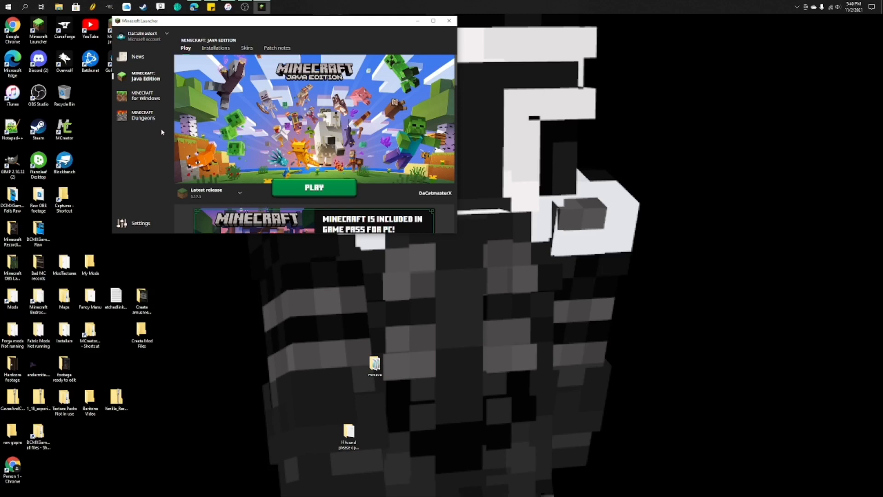
# Review Minecraft for Windows and Installations, leaving Java Edition Play with Latest release selected
pyautogui.click(146, 94)
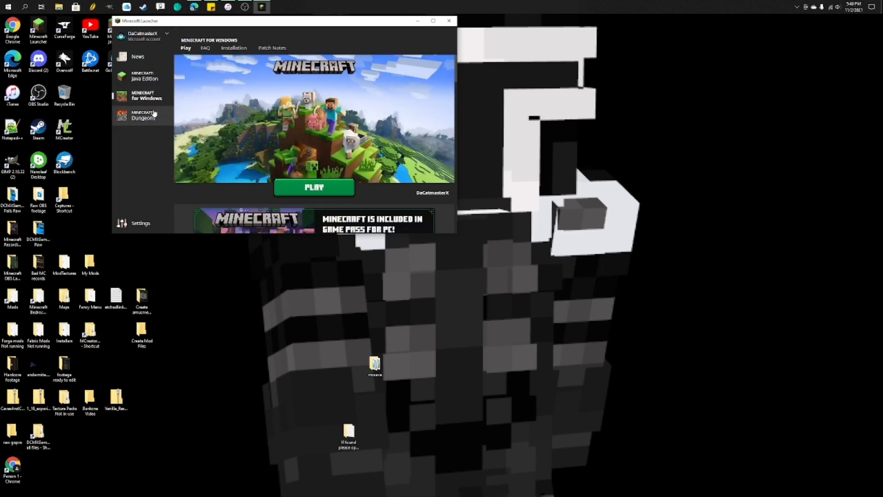
pyautogui.click(144, 115)
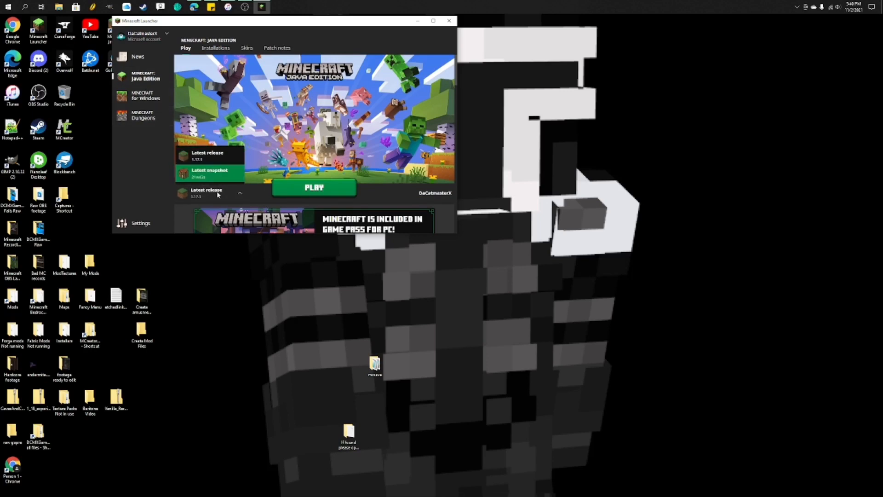
pyautogui.click(239, 193)
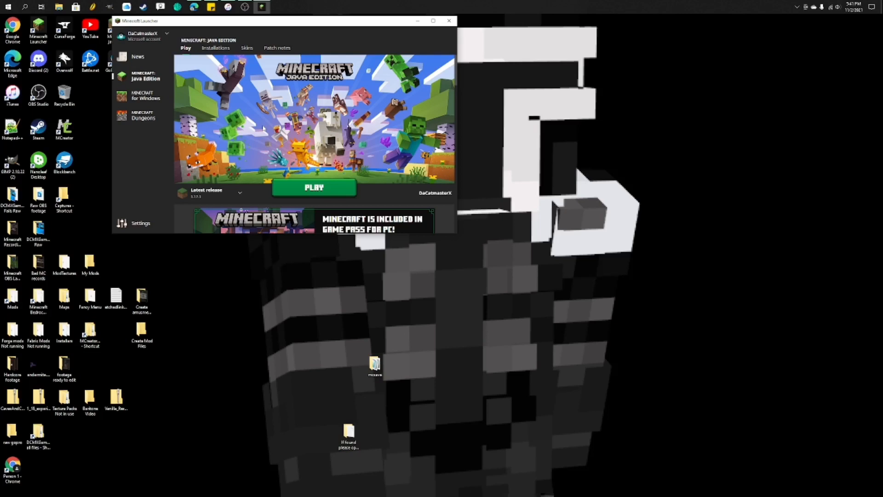
pyautogui.click(216, 48)
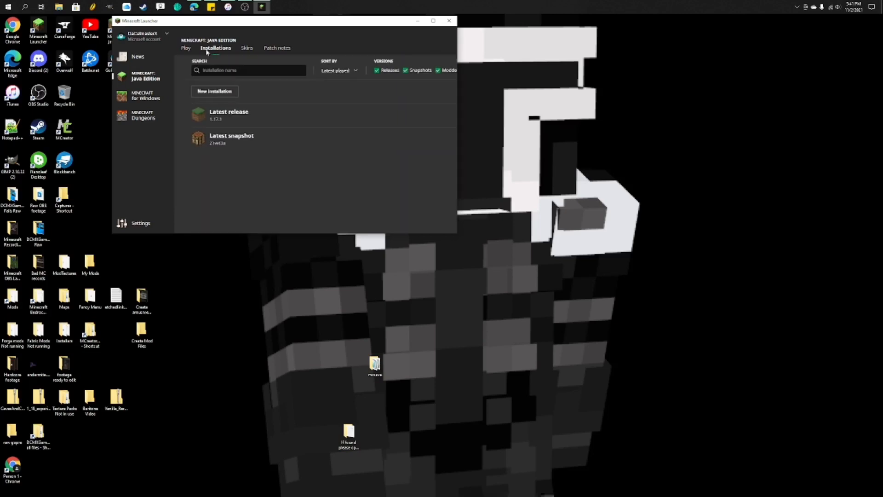
pyautogui.click(186, 48)
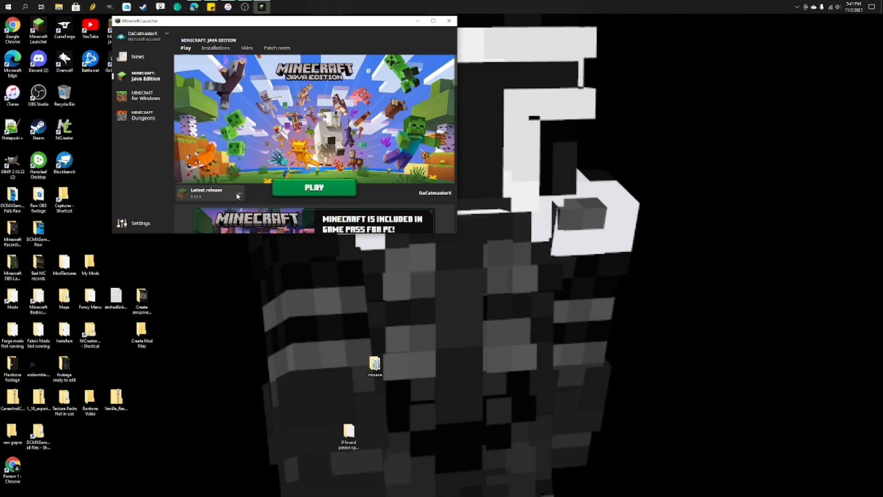
pyautogui.moveTo(258, 194)
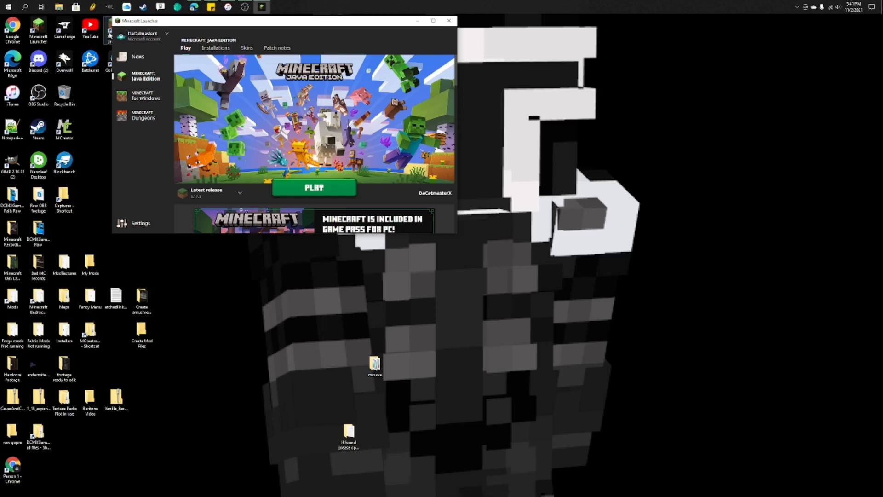
pyautogui.moveTo(120, 41)
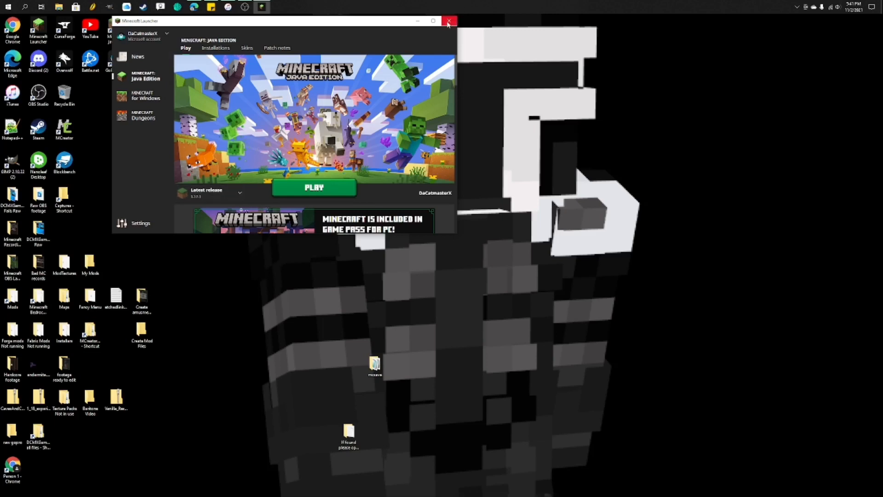
# Close the launcher and bring up minecraft.net's welcome page in the web browser
pyautogui.click(449, 21)
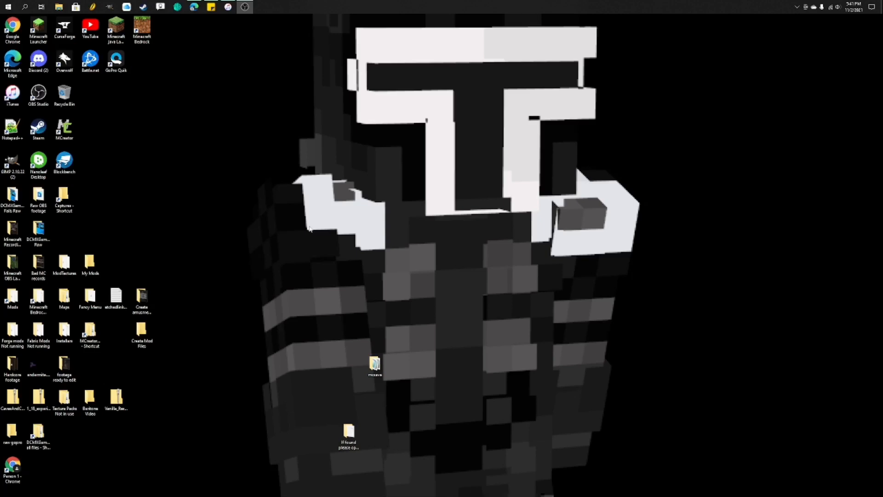
pyautogui.moveTo(185, 232)
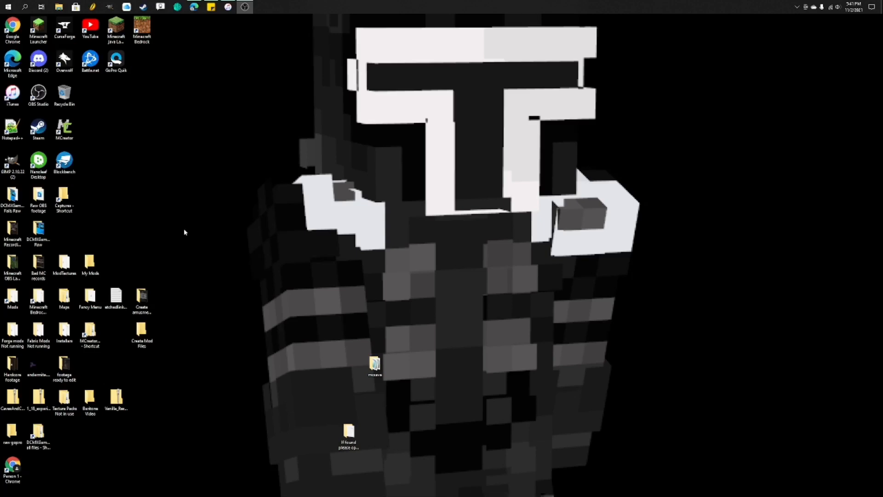
pyautogui.click(37, 28)
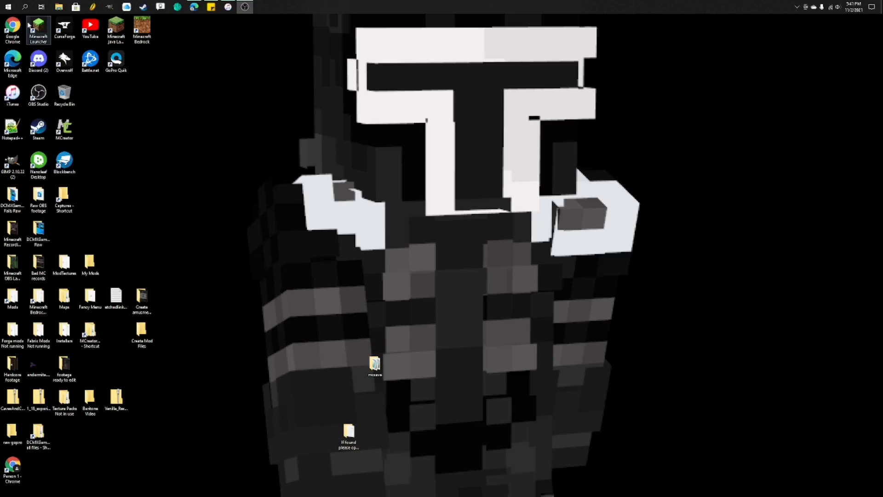
pyautogui.click(12, 61)
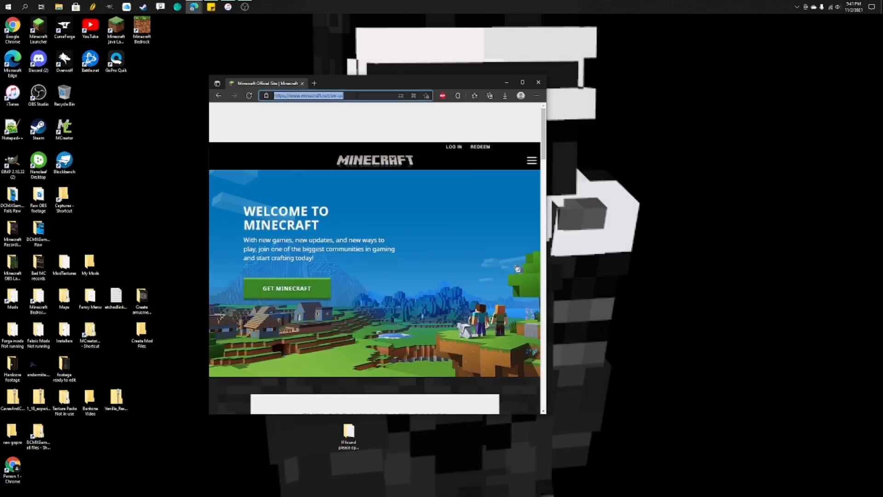
# From Get Minecraft's alternative downloads, download the Windows 7/8 Minecraft.msi installer
pyautogui.click(531, 161)
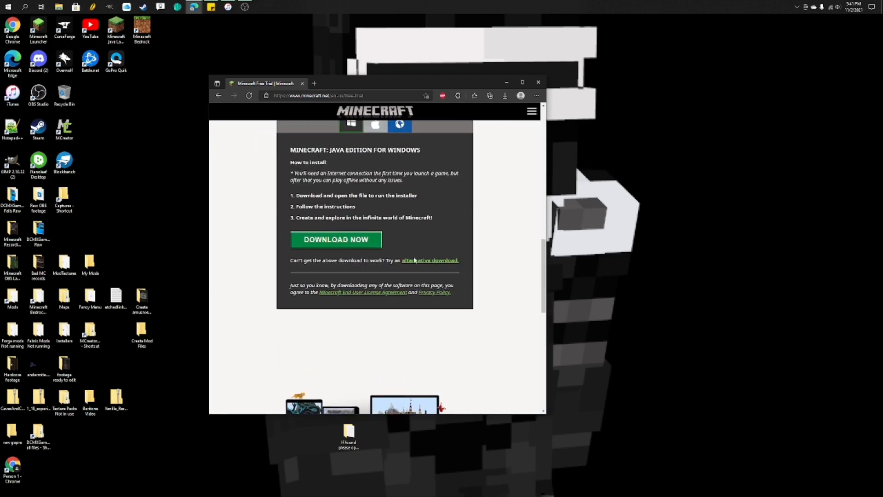
pyautogui.click(430, 261)
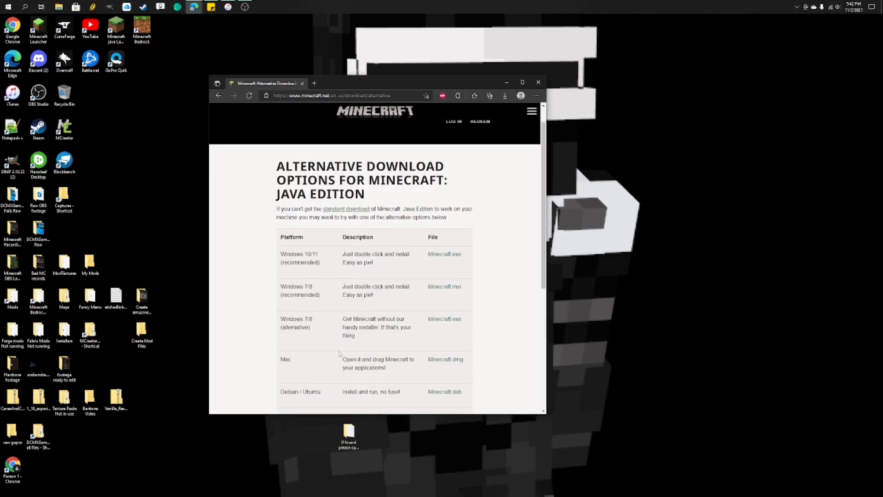
pyautogui.scroll(3)
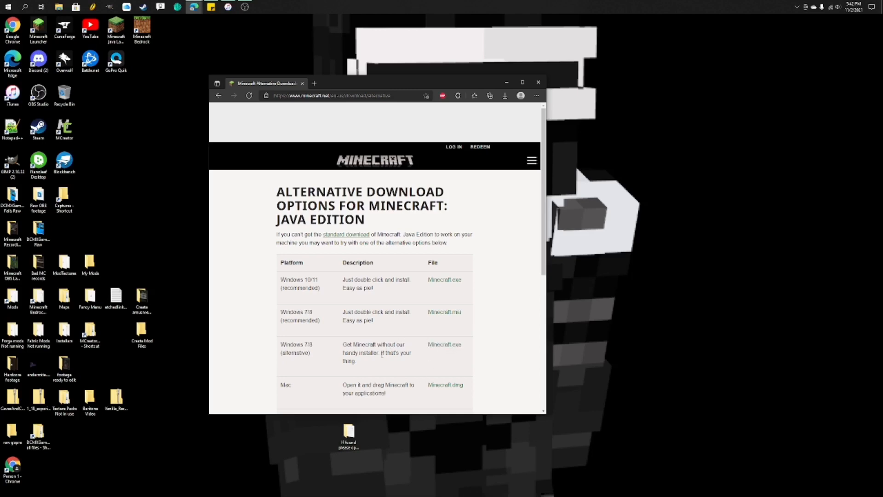
pyautogui.scroll(-3)
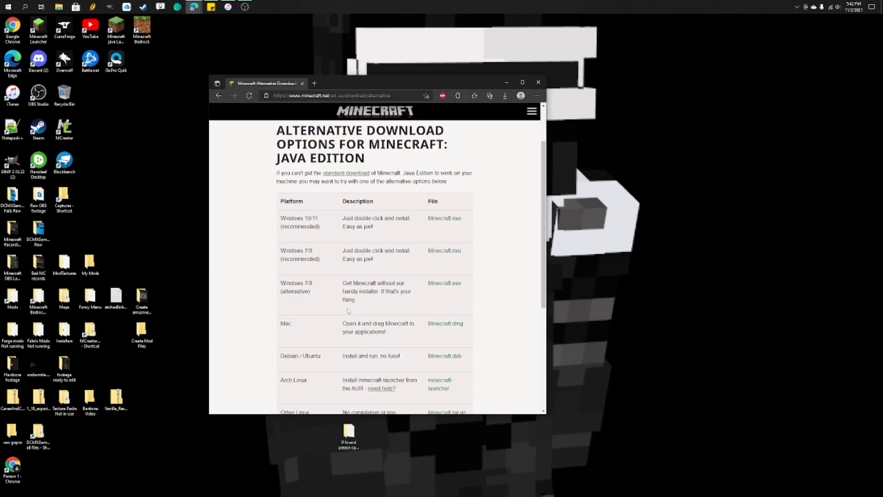
pyautogui.scroll(3)
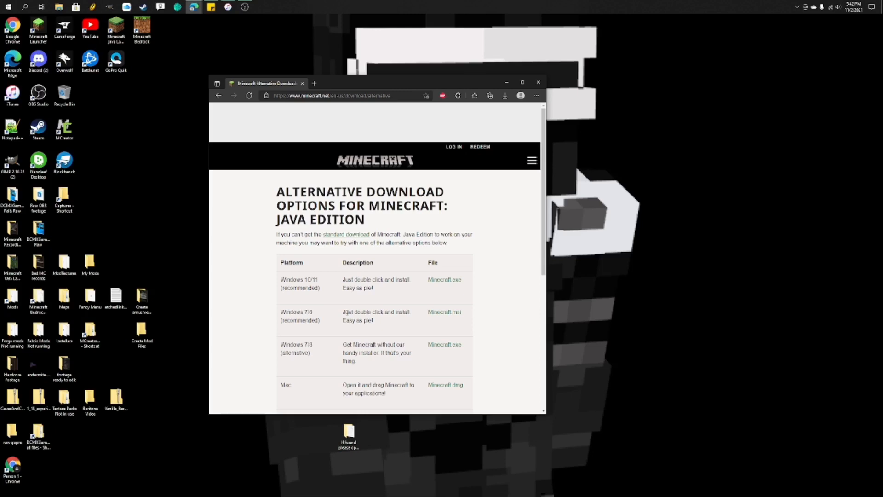
pyautogui.click(538, 82)
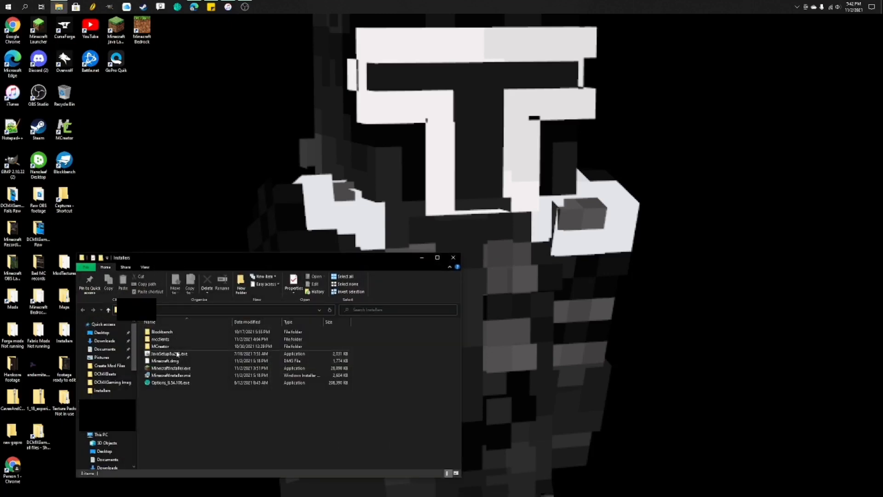
# Run MinecraftInstaller.msi, then cancel the Minecraft Launcher Setup wizard and confirm
pyautogui.click(171, 383)
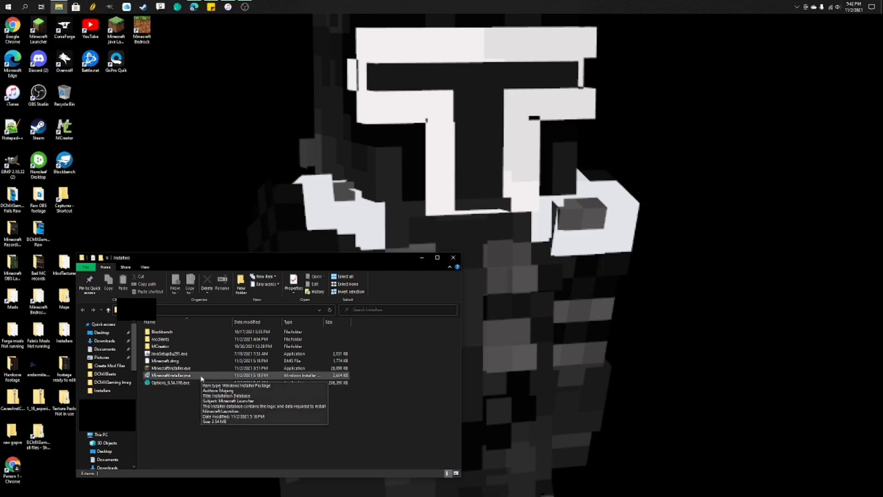
pyautogui.click(172, 376)
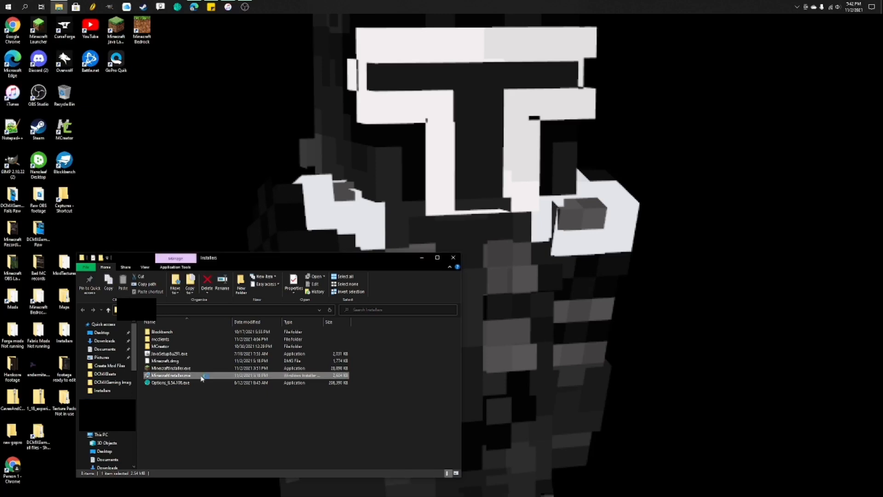
pyautogui.doubleClick(171, 375)
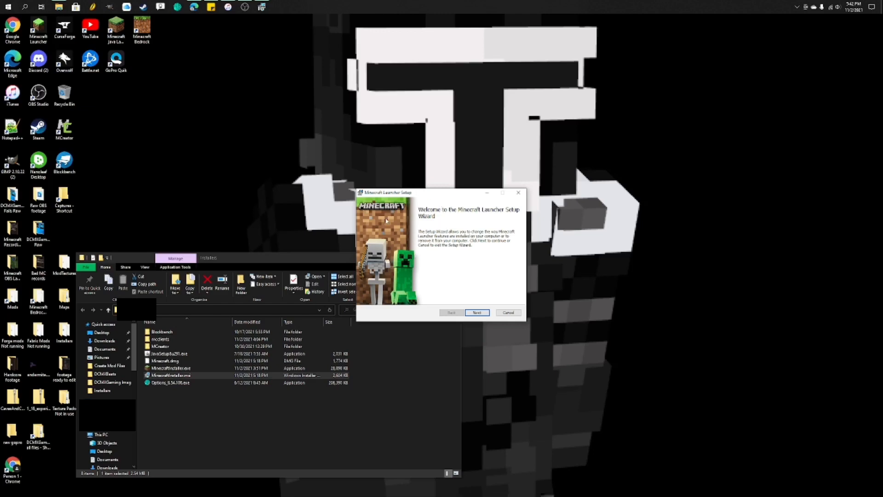
pyautogui.moveTo(422, 254)
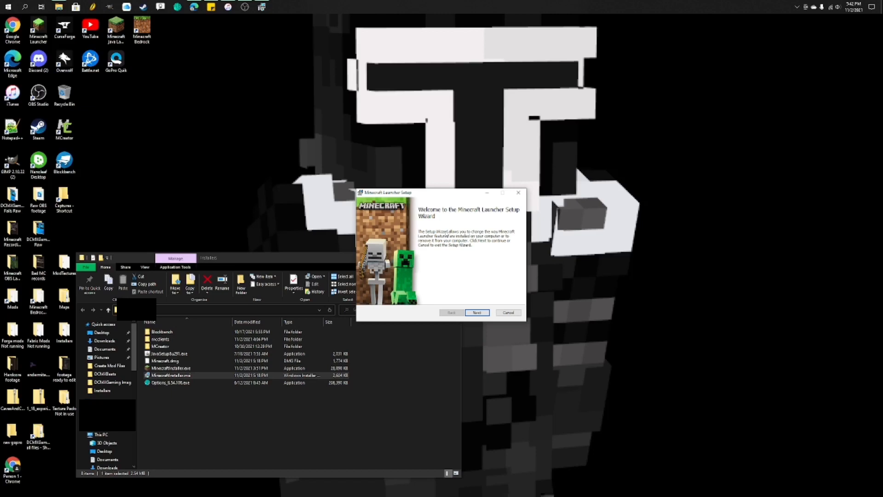
pyautogui.click(508, 312)
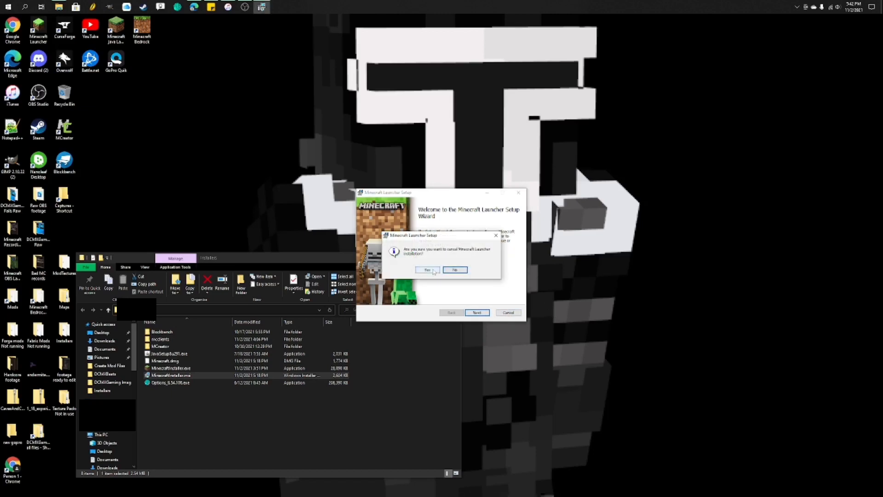
pyautogui.click(427, 270)
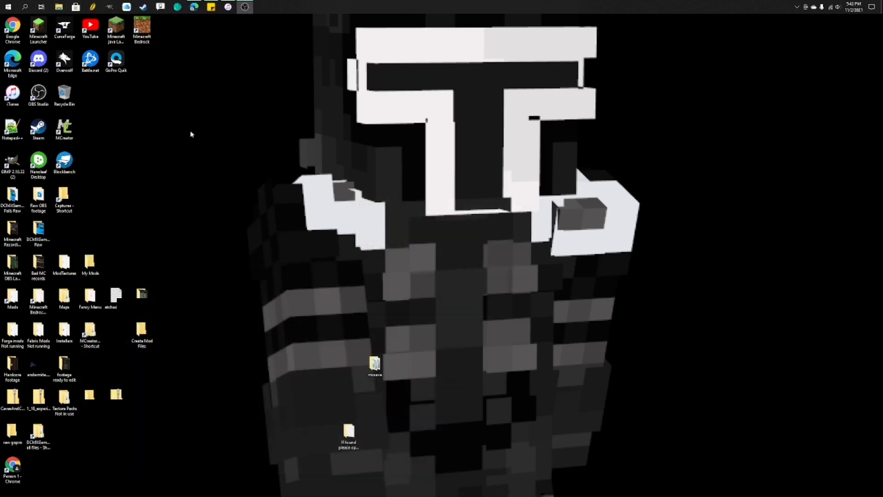
pyautogui.click(39, 295)
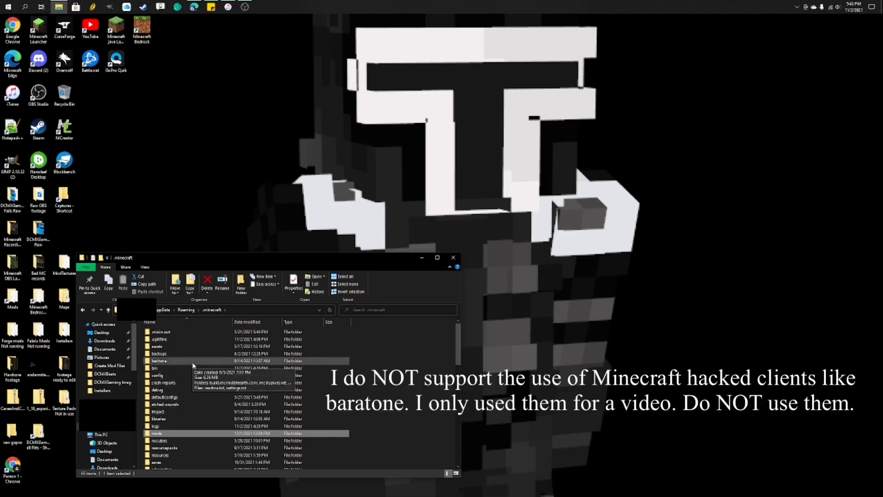
pyautogui.moveTo(192, 340)
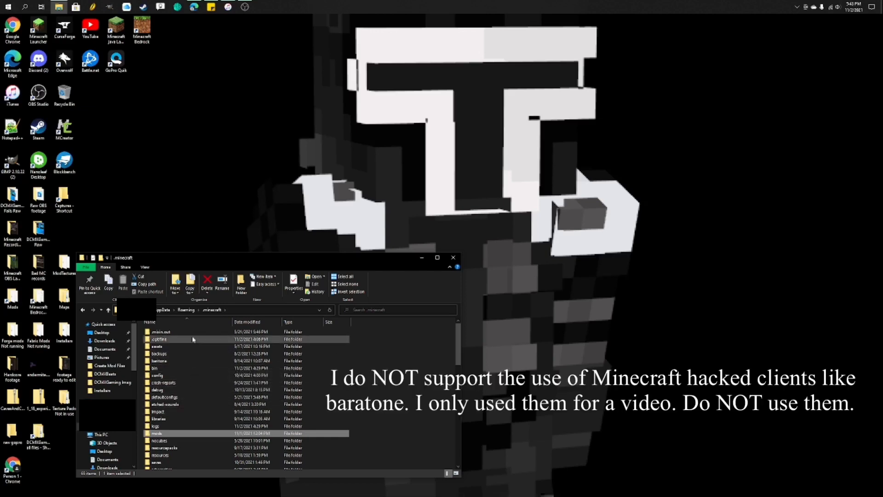
pyautogui.click(169, 353)
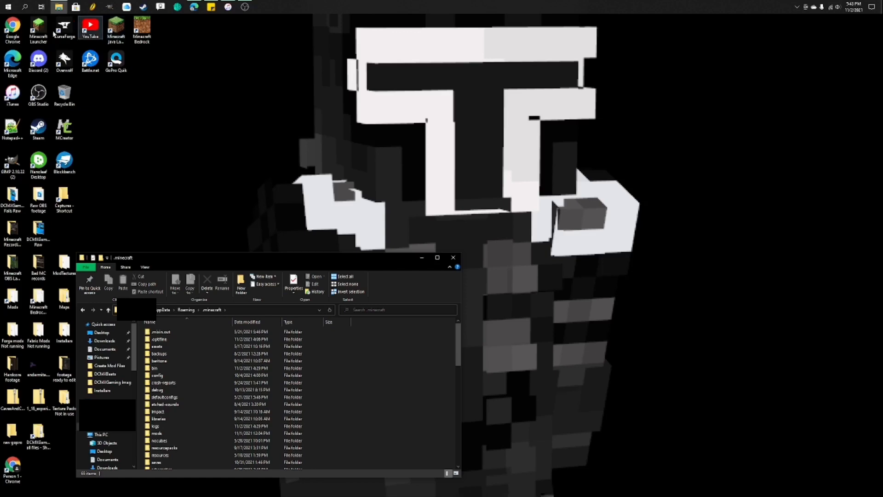
pyautogui.click(38, 29)
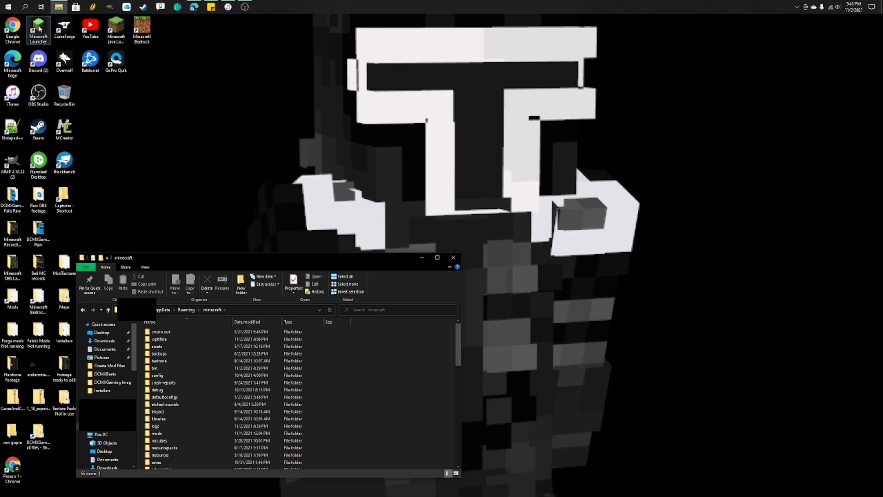
pyautogui.moveTo(234, 147)
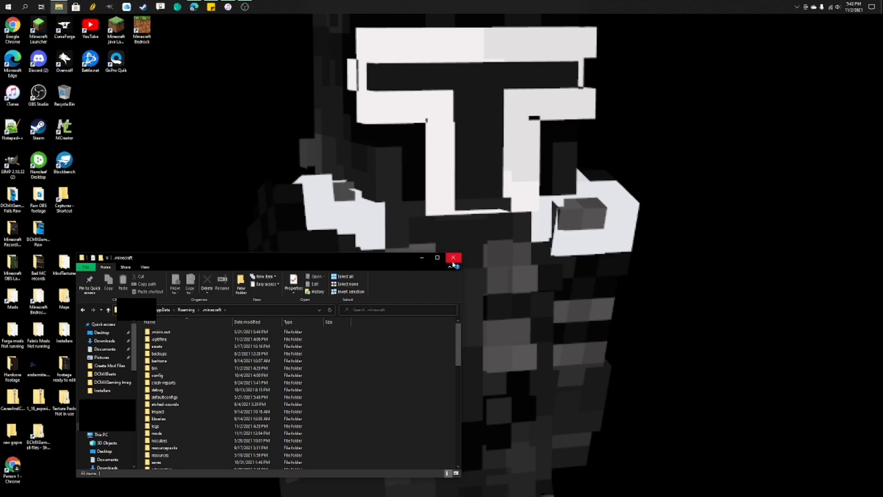
pyautogui.click(453, 258)
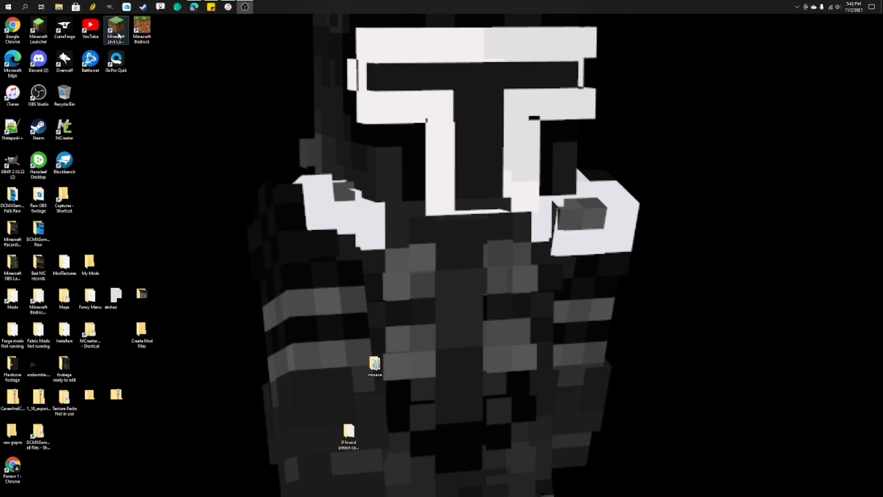
pyautogui.click(38, 28)
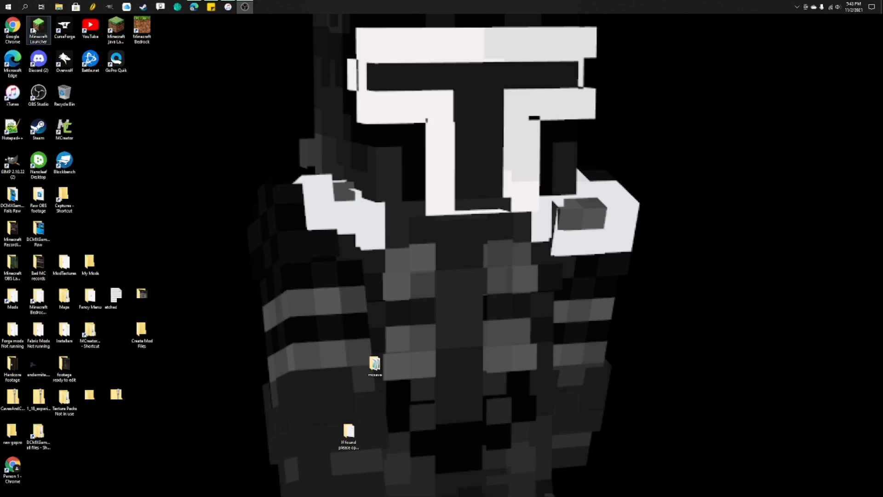
pyautogui.moveTo(308, 150)
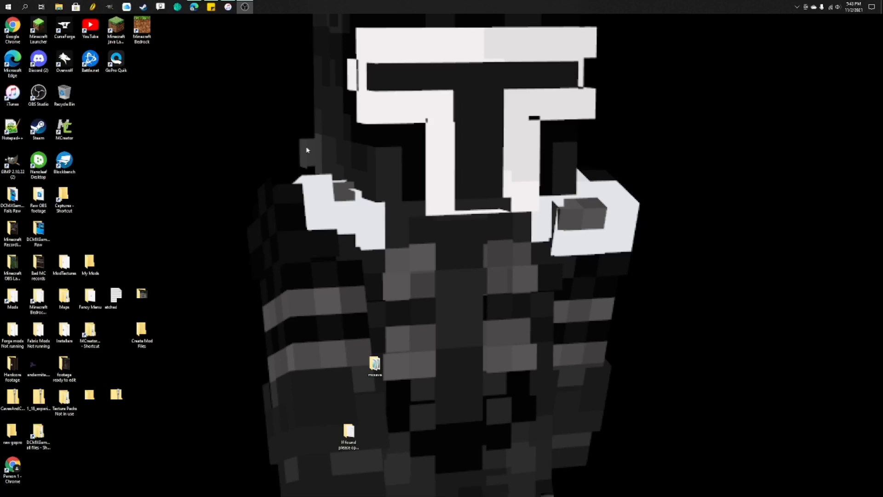
pyautogui.moveTo(518, 269)
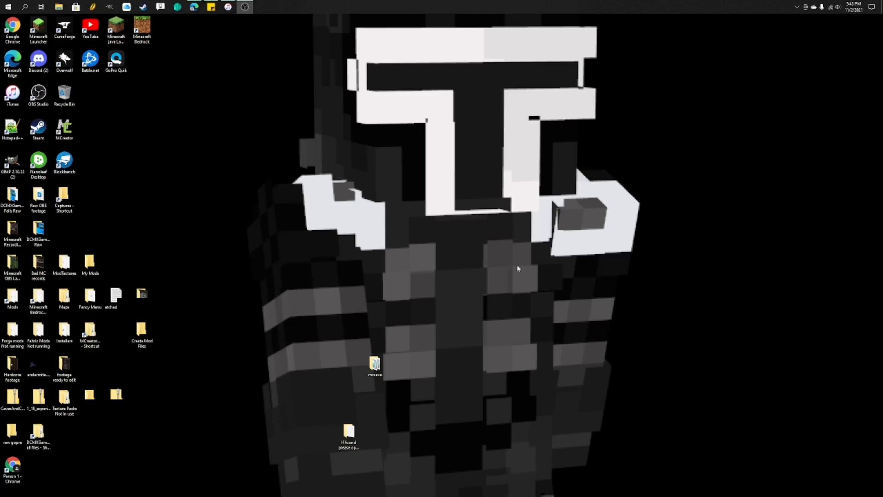